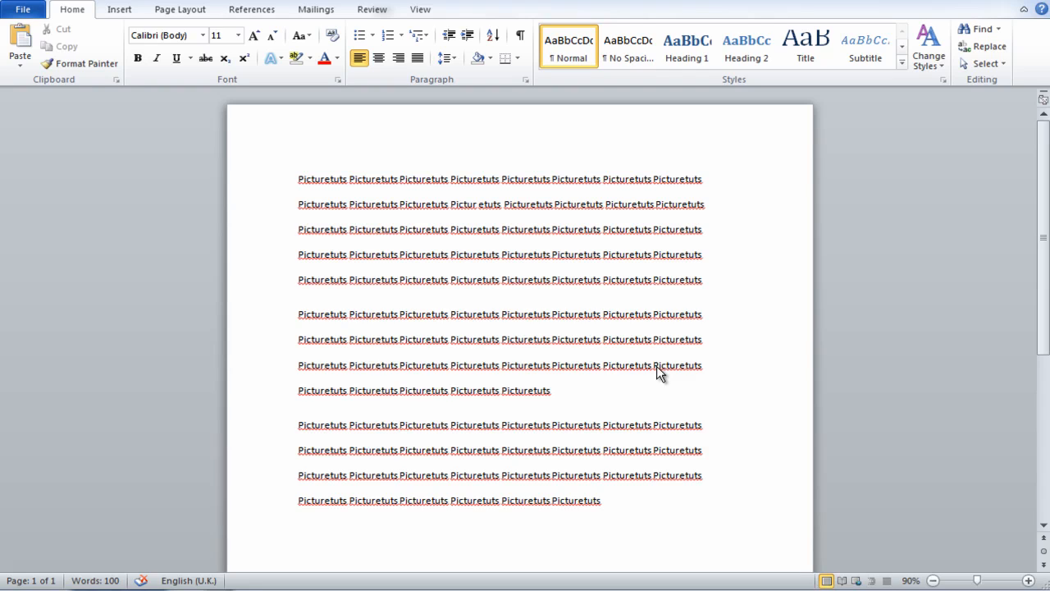
mouse_move(380, 325)
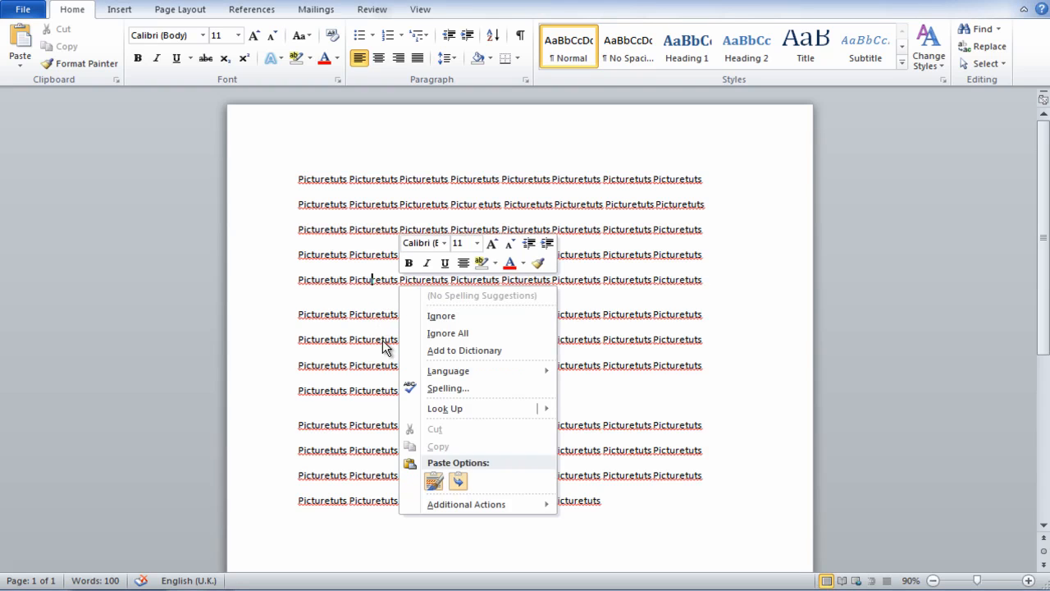
- Keep source formatting for the pasted zombie image and review it inline in the Picturetuts text
click(433, 481)
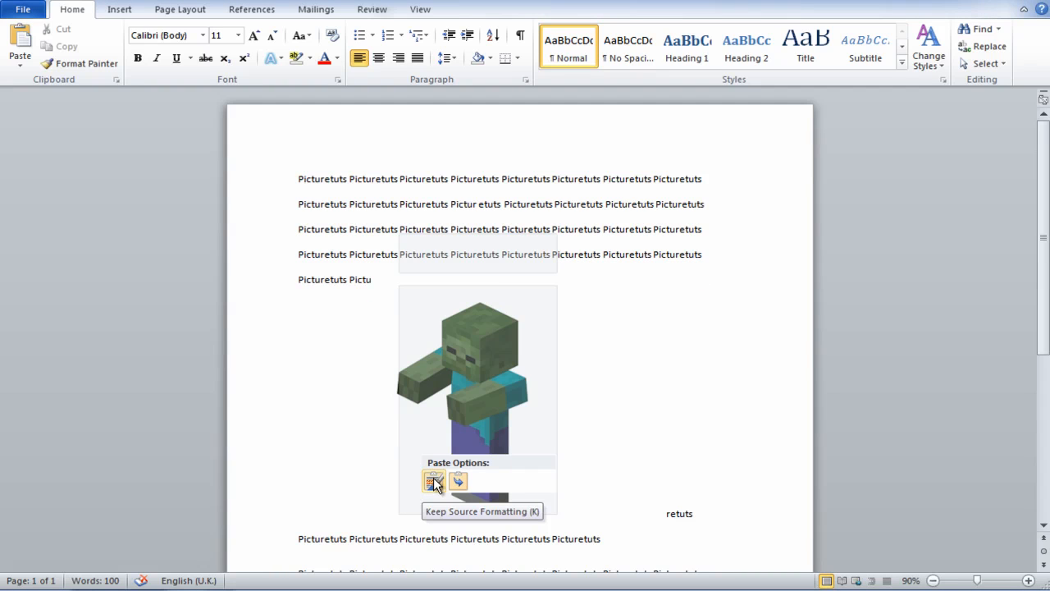
click(433, 480)
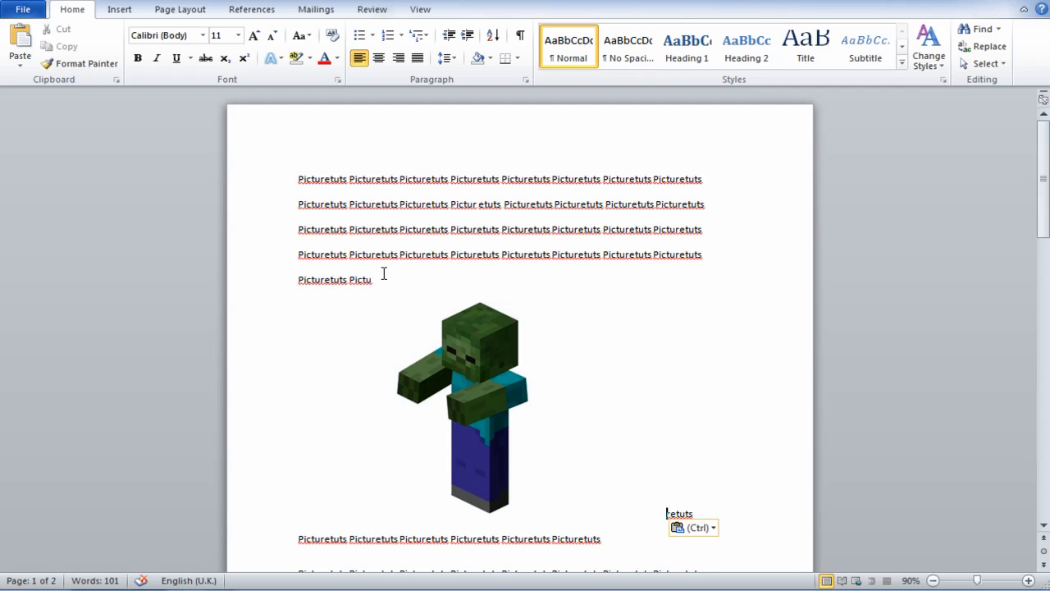
click(483, 402)
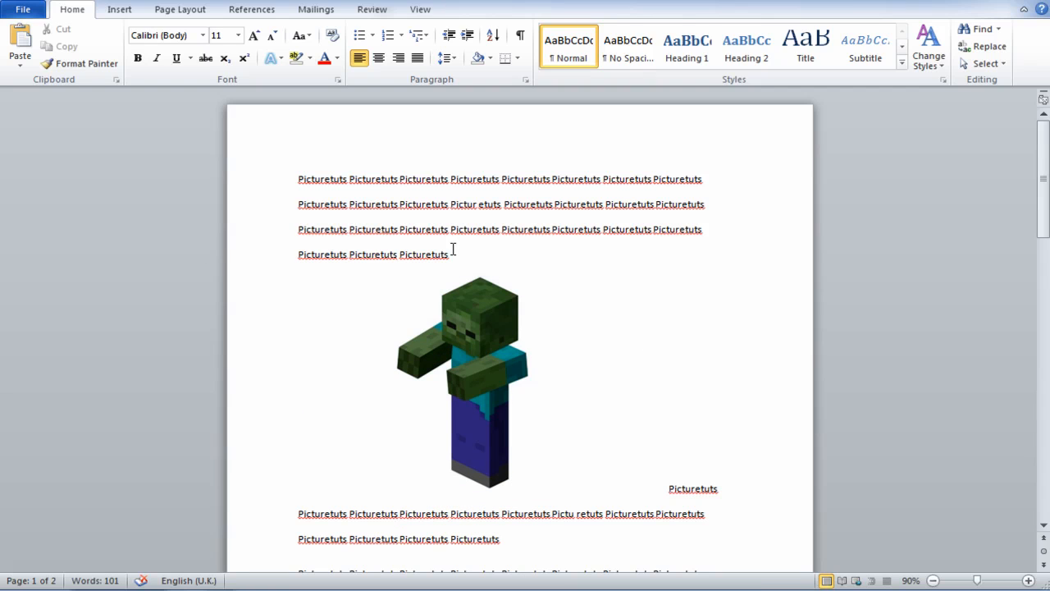
scroll(down, 3)
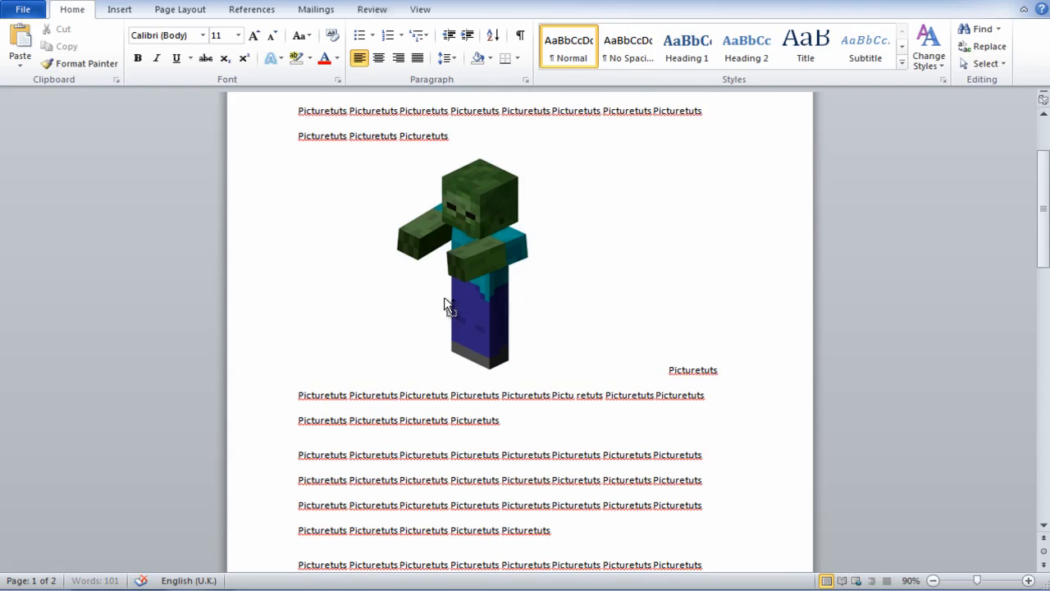
scroll(up, 3)
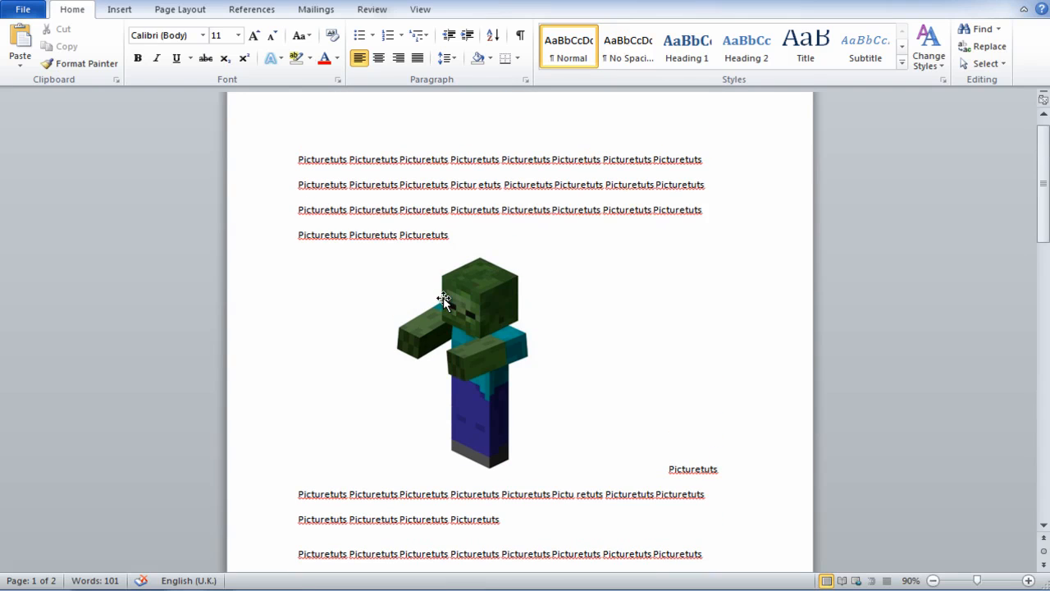
- Apply Square text wrapping to the zombie picture via Picture Tools Format
click(463, 345)
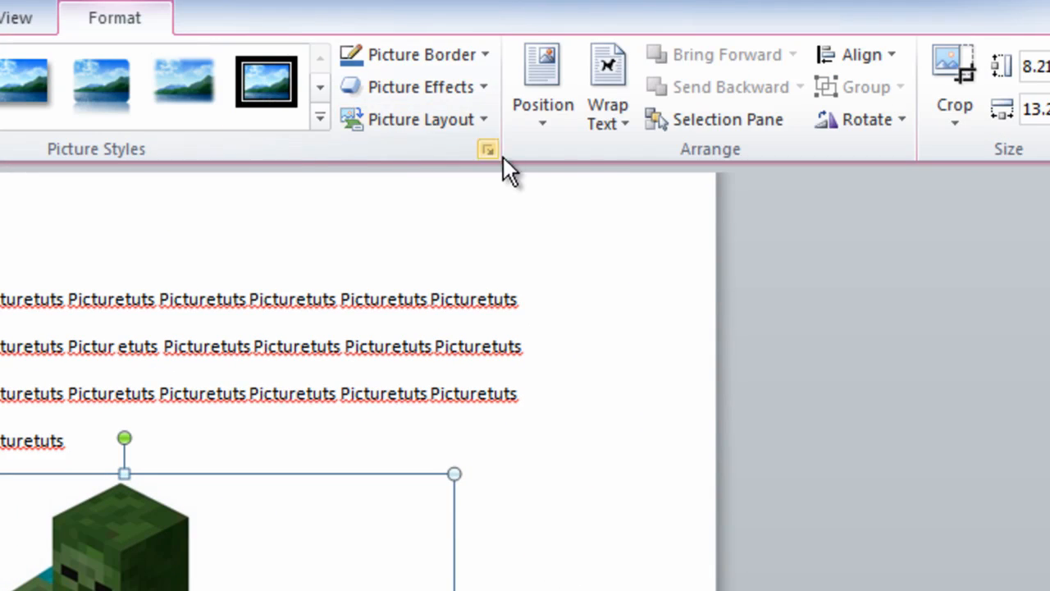
click(607, 85)
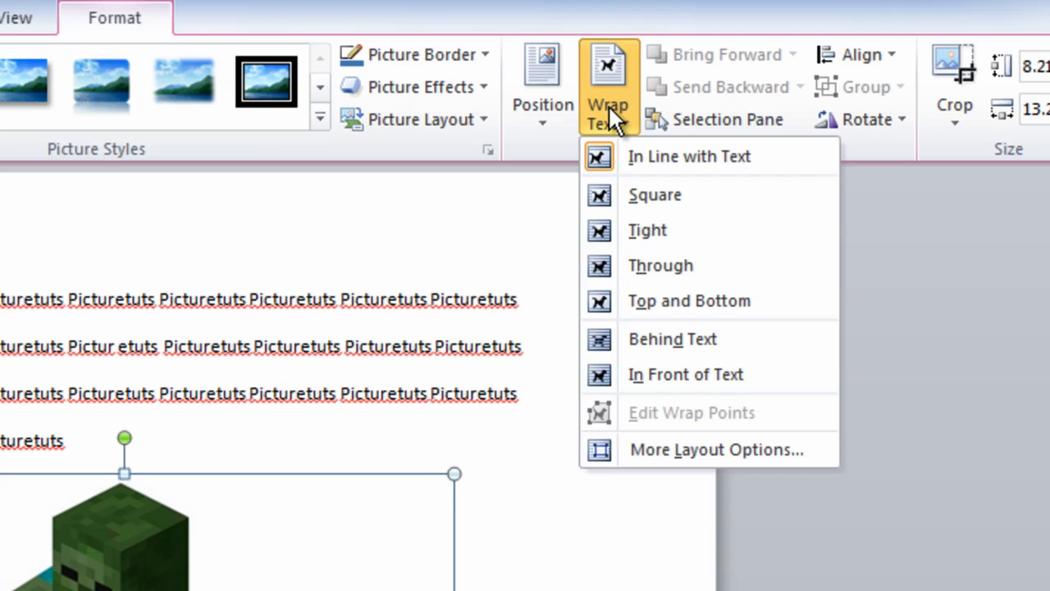
click(653, 194)
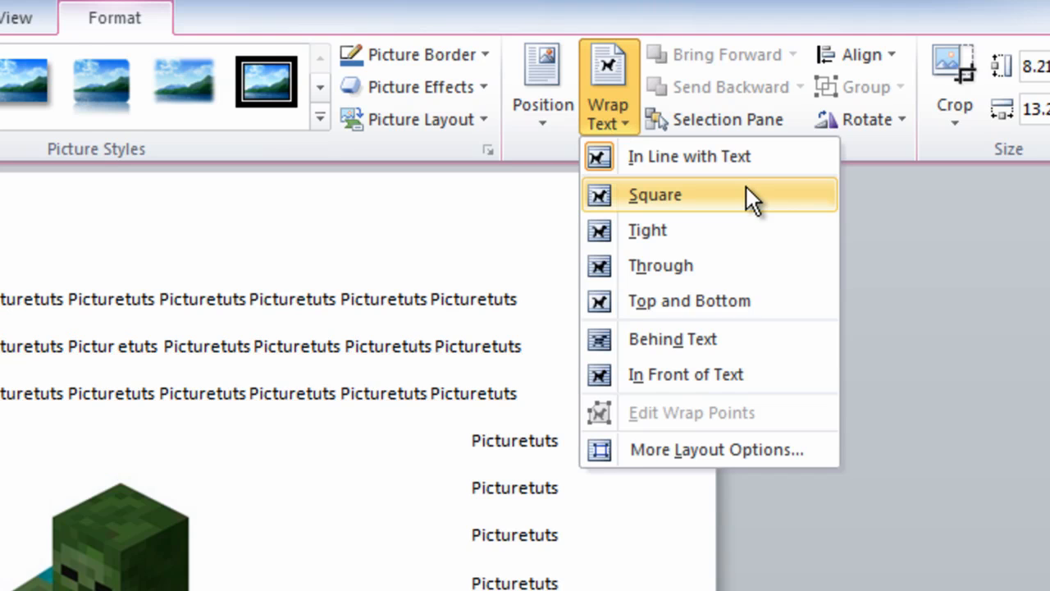
mouse_move(739, 265)
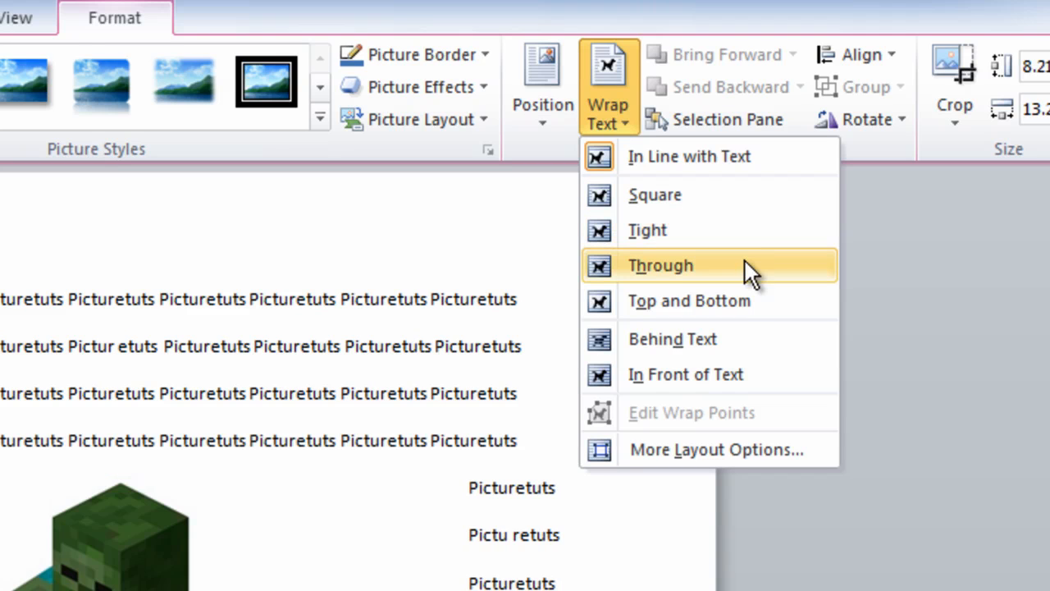
mouse_move(735, 374)
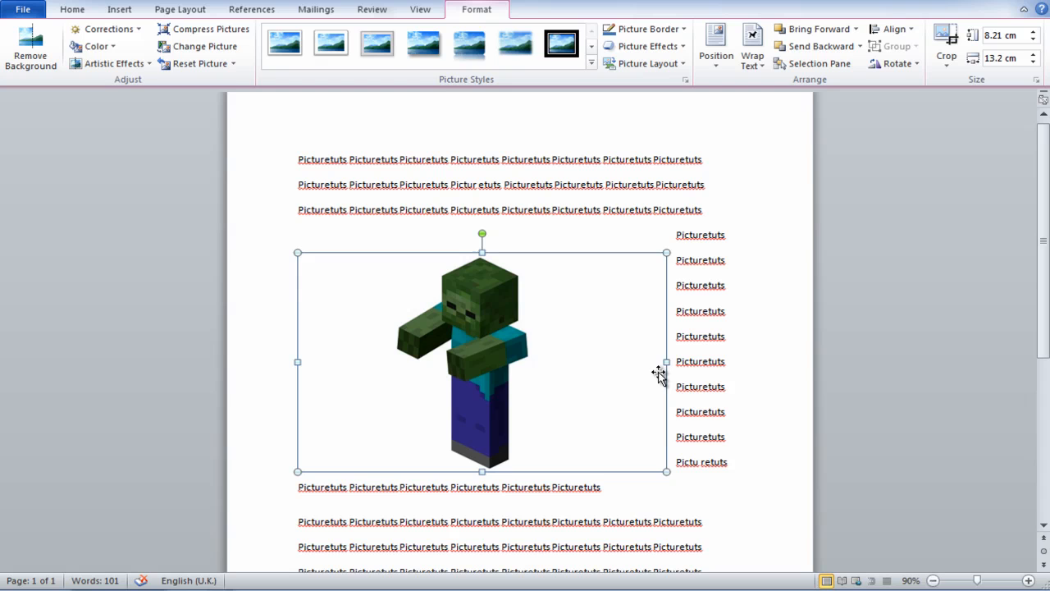
- Narrow the zombie picture and settle it at the left beneath the first text line
drag(666, 361, 608, 361)
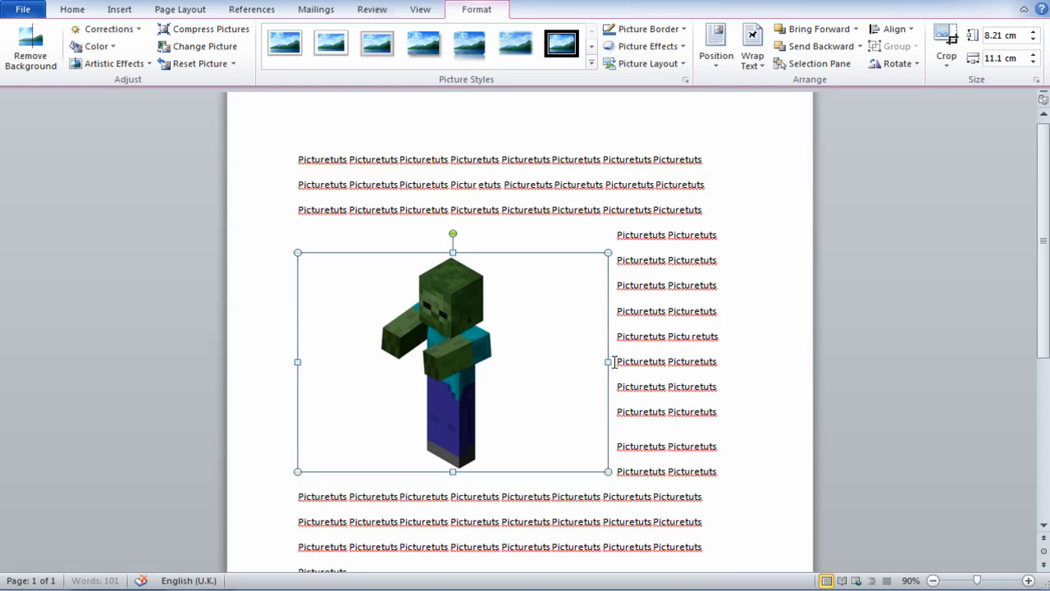
drag(452, 361, 596, 361)
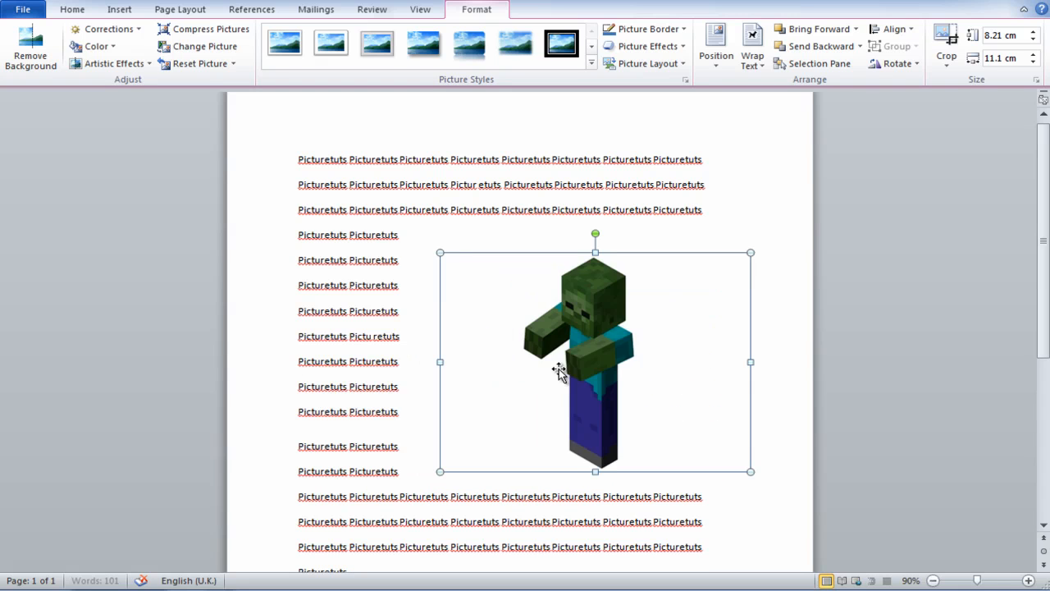
drag(594, 361, 486, 255)
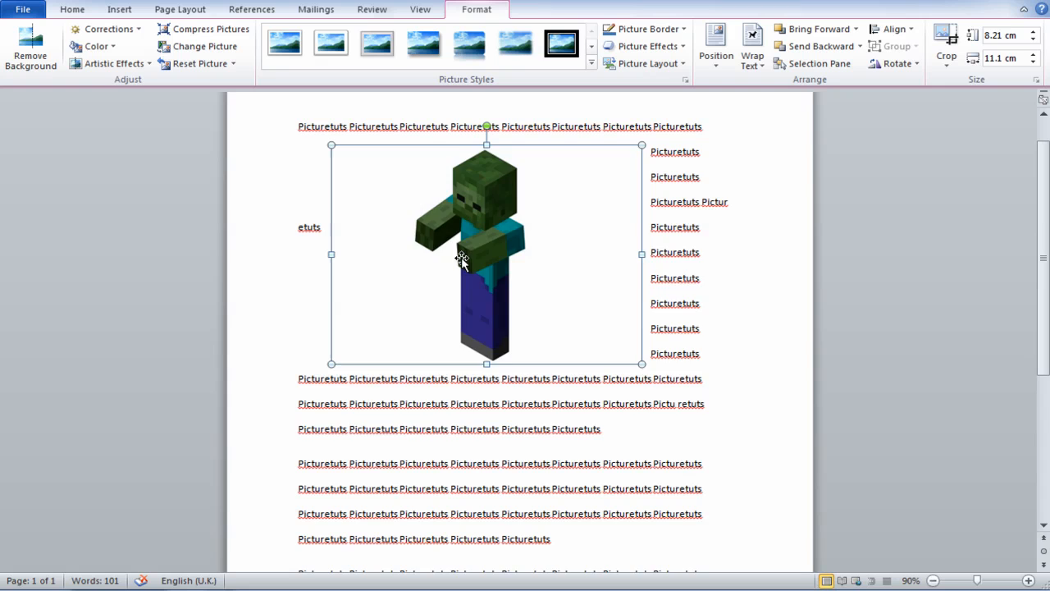
drag(463, 259, 687, 446)
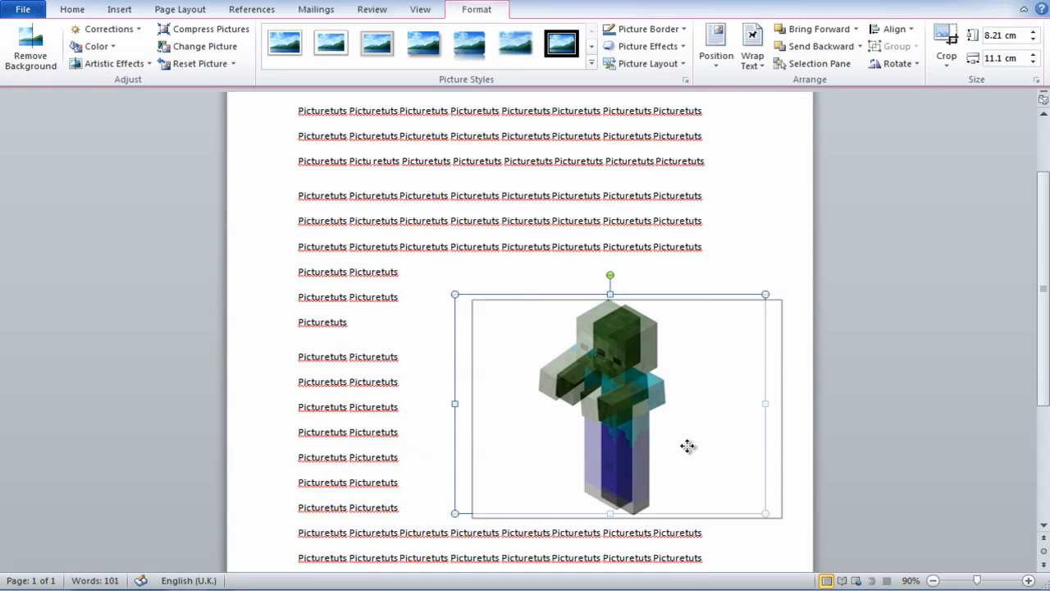
drag(765, 512, 715, 466)
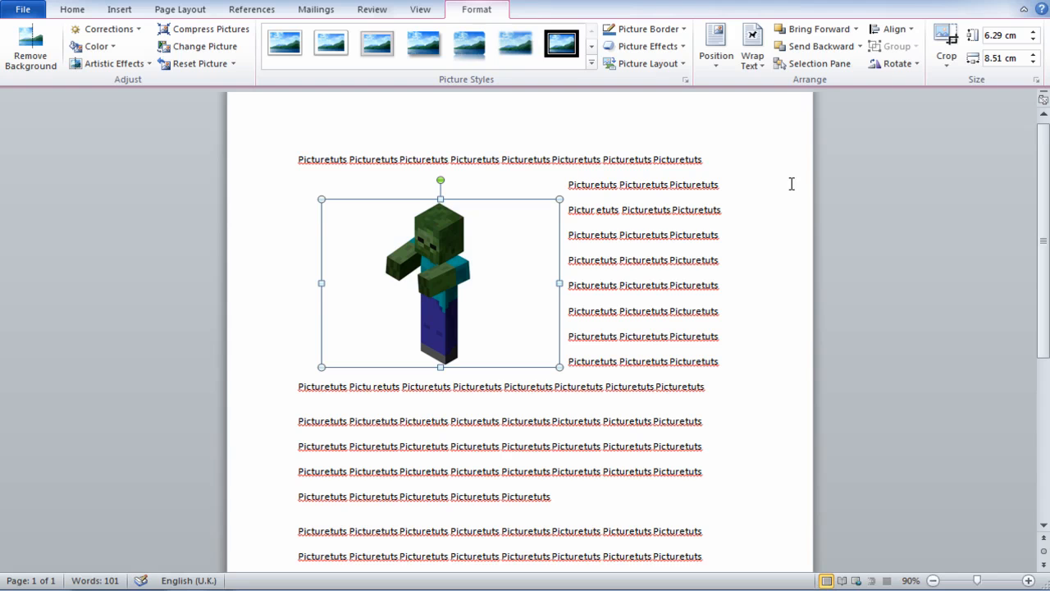
click(752, 46)
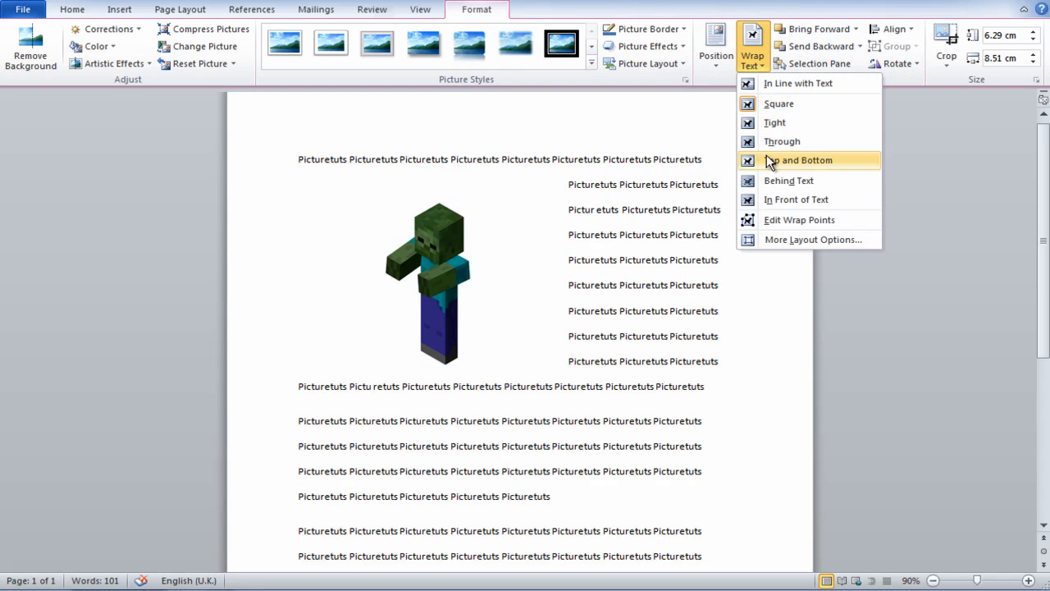
click(797, 161)
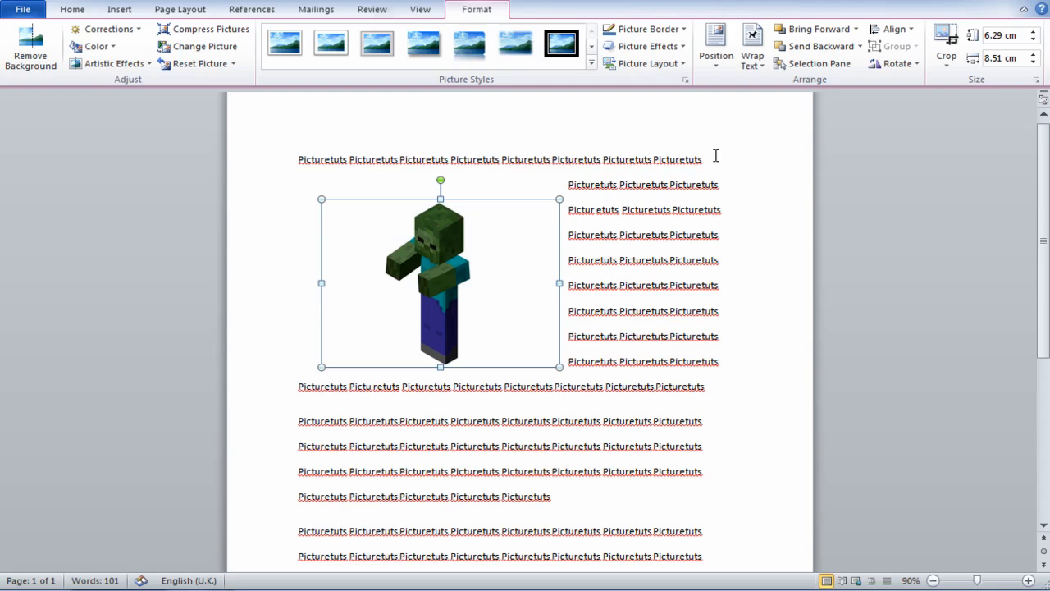
mouse_move(591, 174)
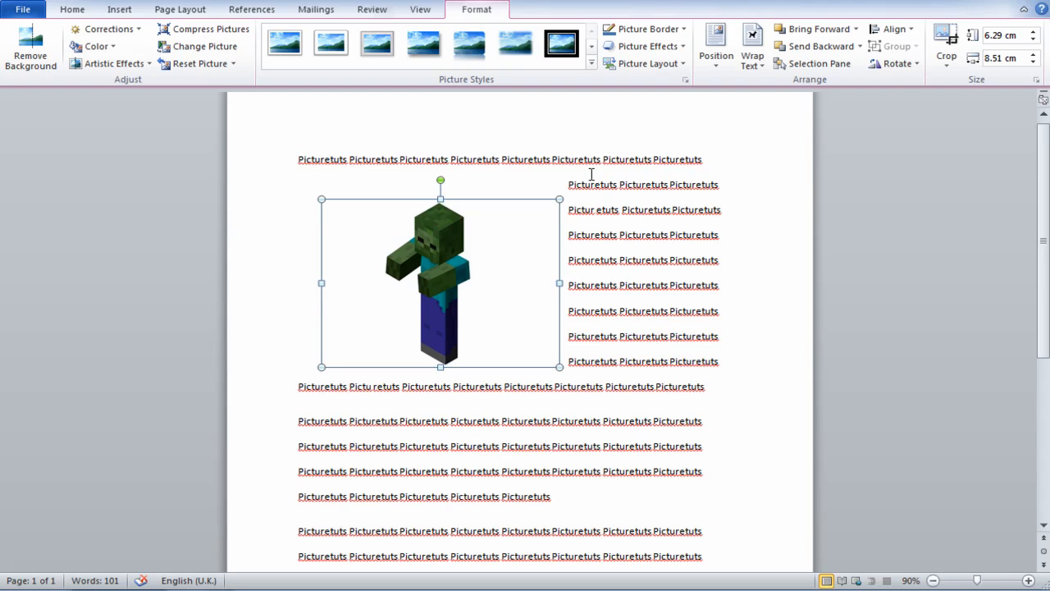